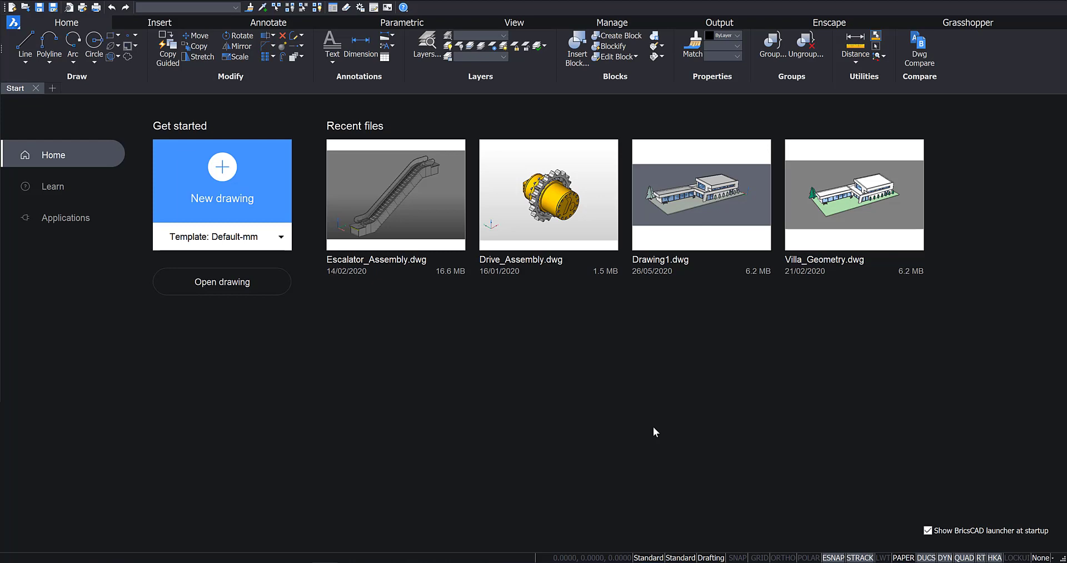
{"action": "mouse_move", "coordinate": [720, 558]}
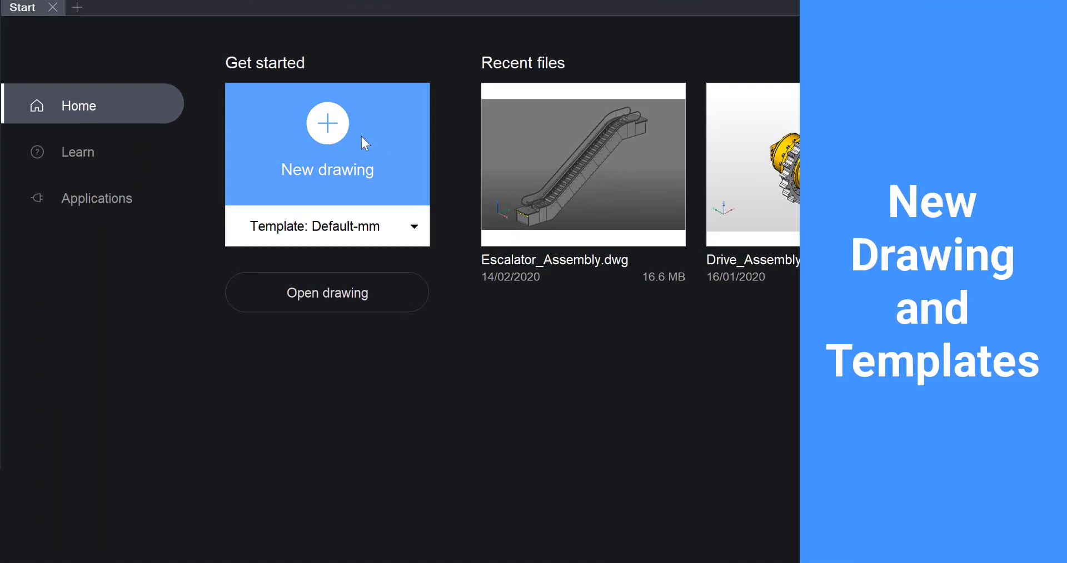
Step: Browse the start page's list of available drawing templates and leave it unchanged
{"action": "left_click", "coordinate": [413, 227]}
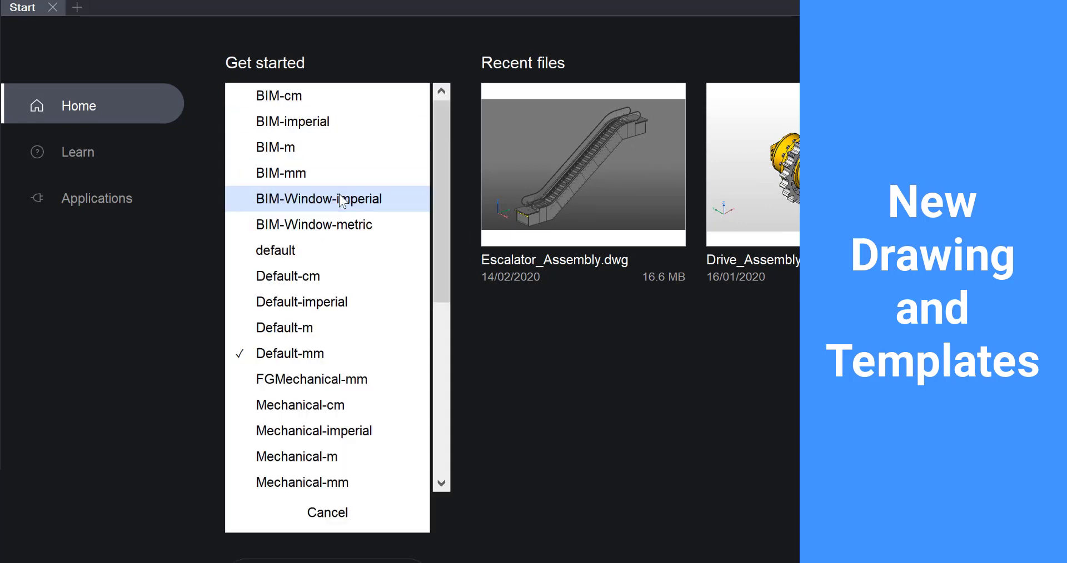
{"action": "scroll", "scroll_direction": "down", "scroll_amount": 3}
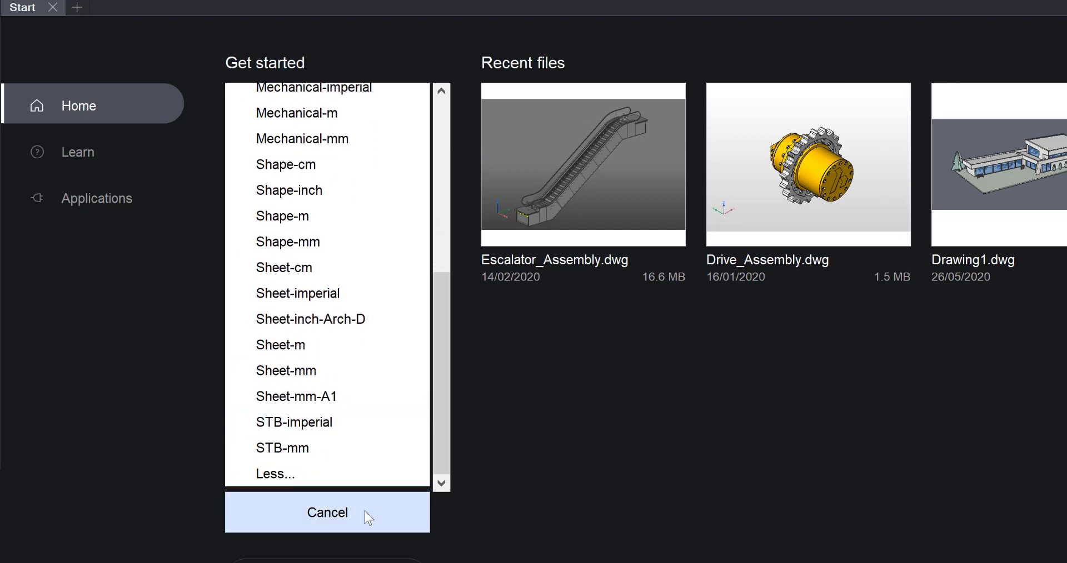
{"action": "left_click", "coordinate": [327, 512]}
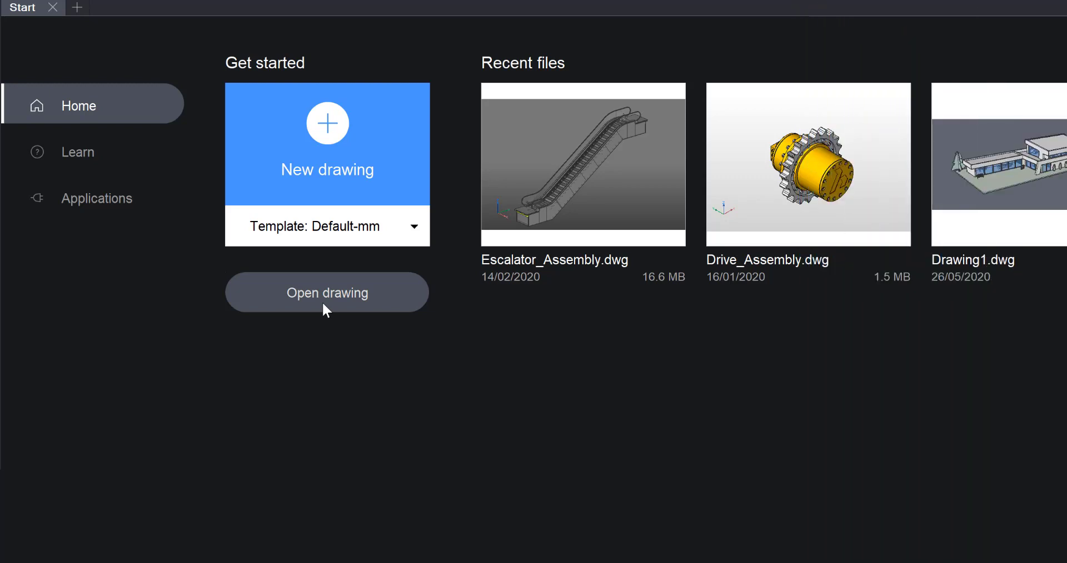
{"action": "mouse_move", "coordinate": [290, 306]}
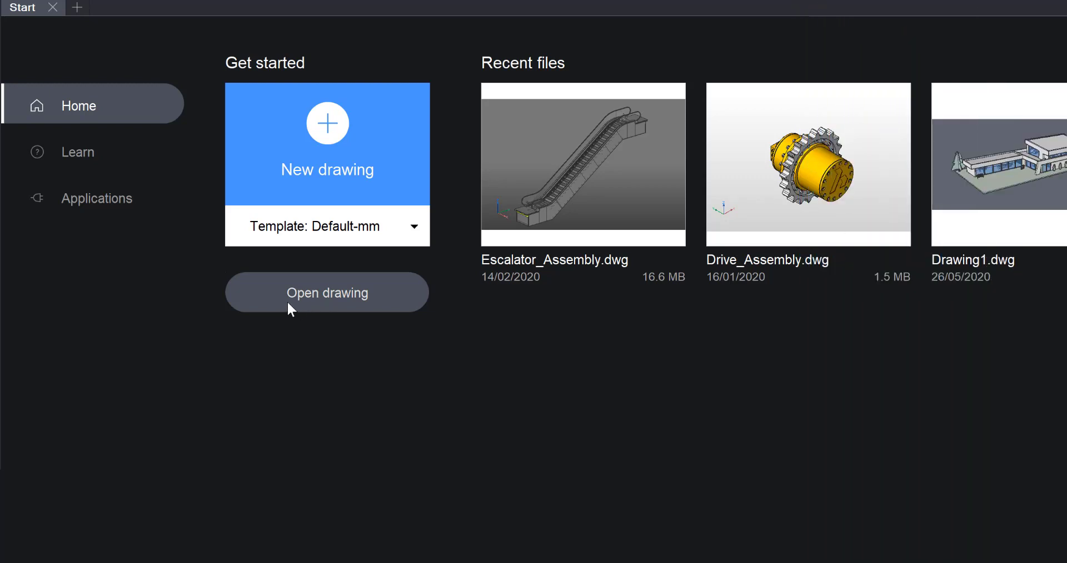
Step: Visit the tutorials and third-party applications pages, then return to the home start page
{"action": "left_click", "coordinate": [78, 152]}
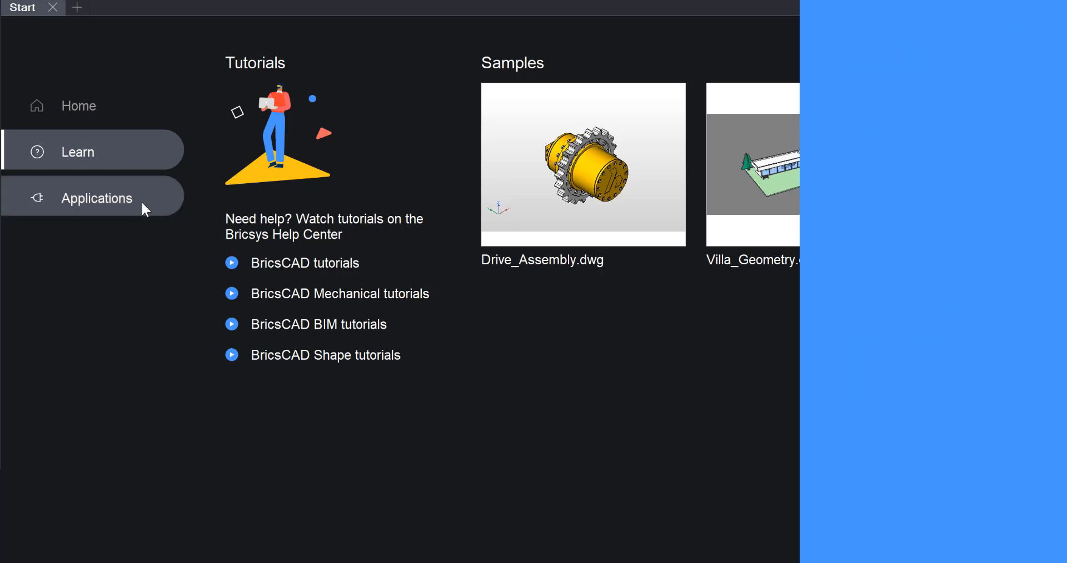
{"action": "left_click", "coordinate": [97, 198]}
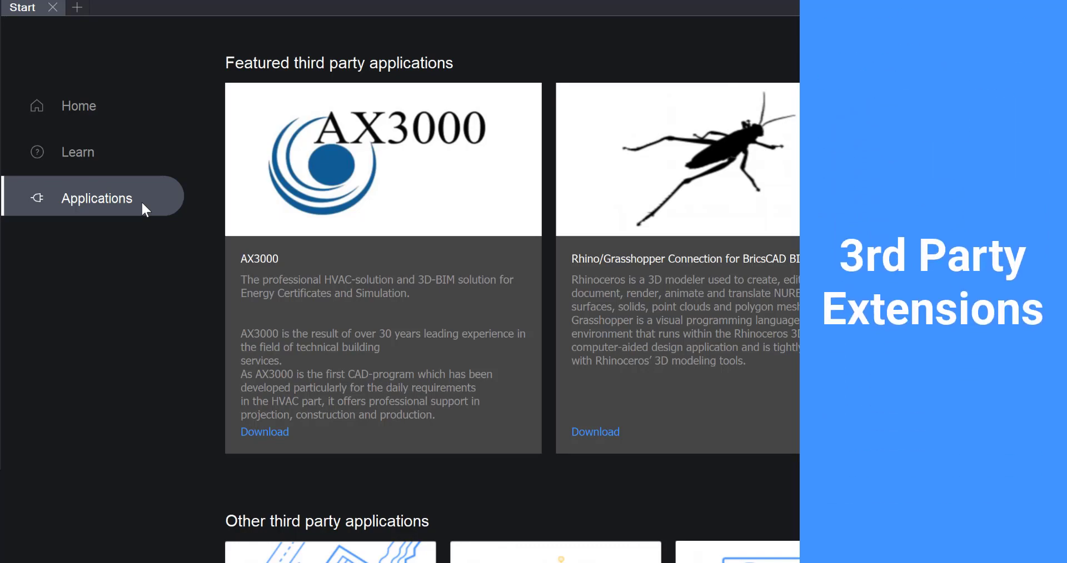
{"action": "left_click", "coordinate": [78, 106]}
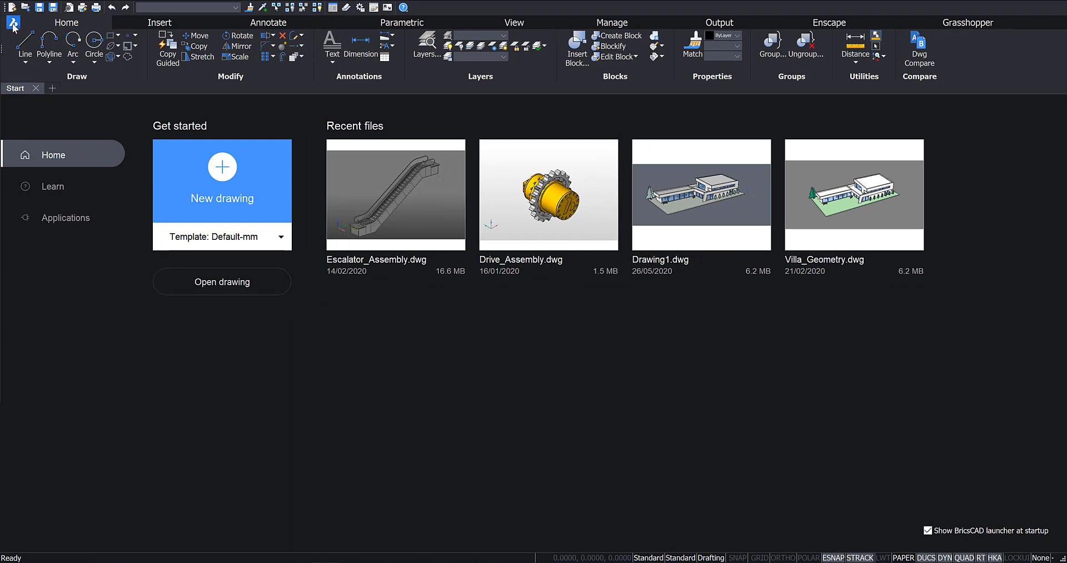
Step: Create a new drawing with the New Wizard from the Default-mm.dwt template
{"action": "left_click", "coordinate": [14, 17]}
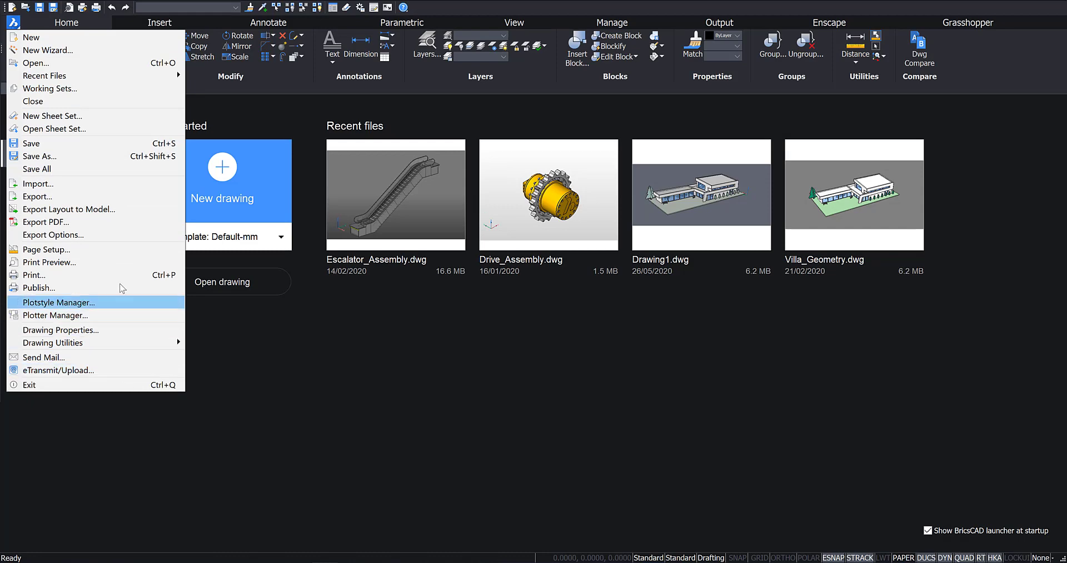
{"action": "mouse_move", "coordinate": [99, 50]}
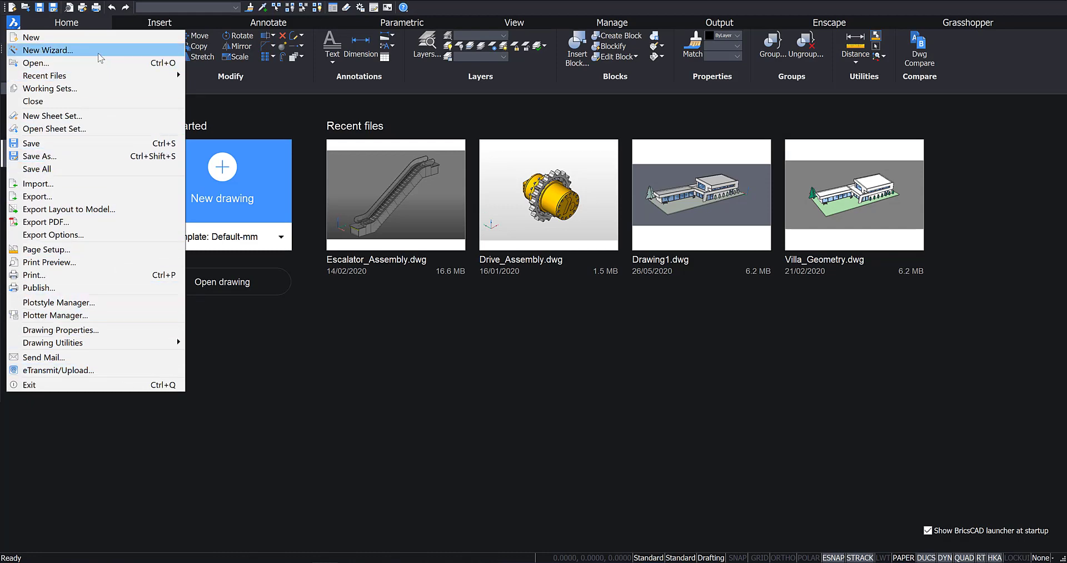
{"action": "left_click", "coordinate": [46, 50]}
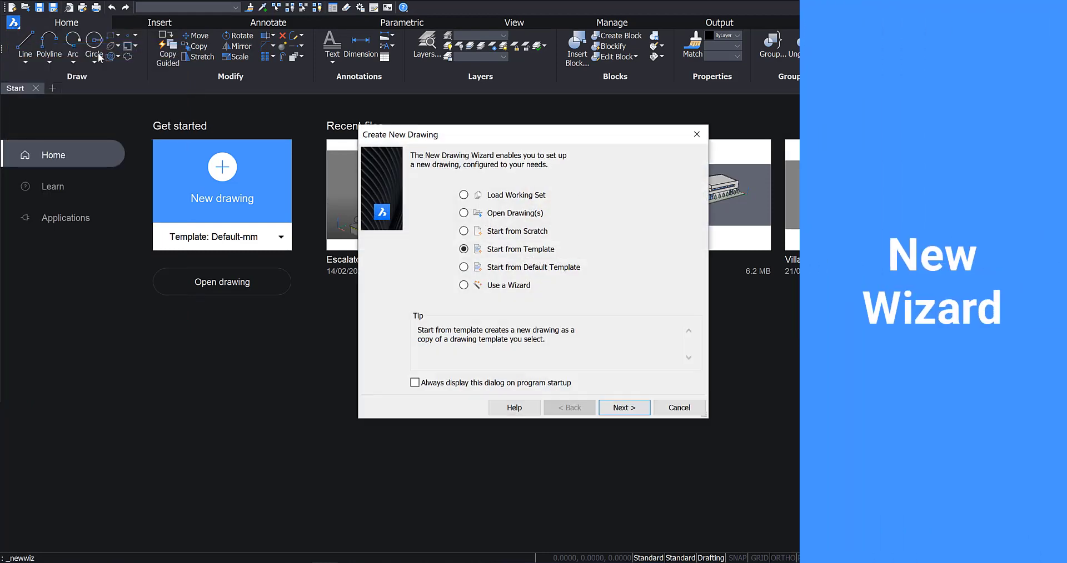
{"action": "mouse_move", "coordinate": [534, 227]}
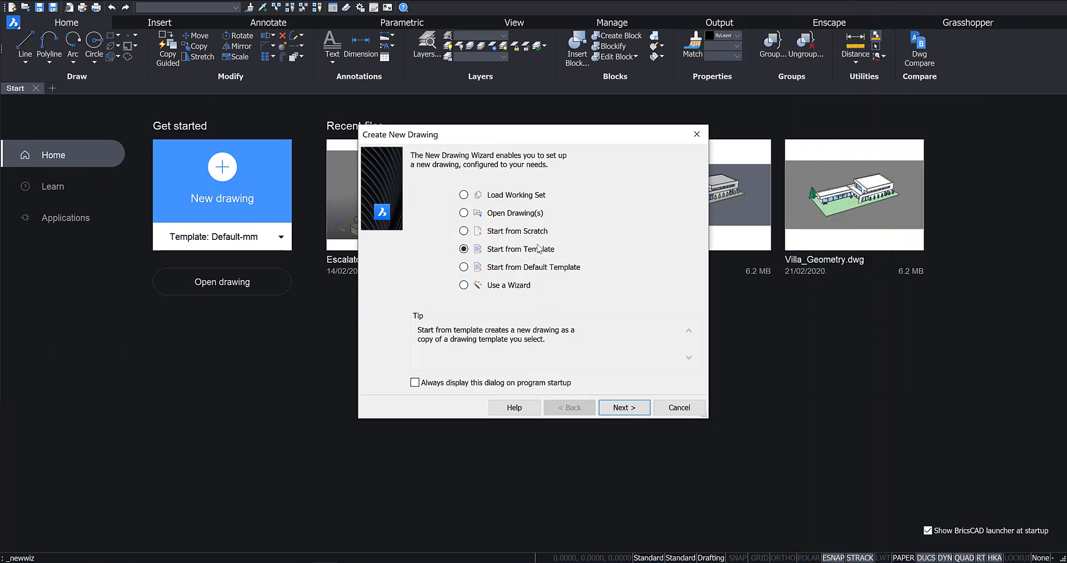
{"action": "left_click", "coordinate": [623, 408]}
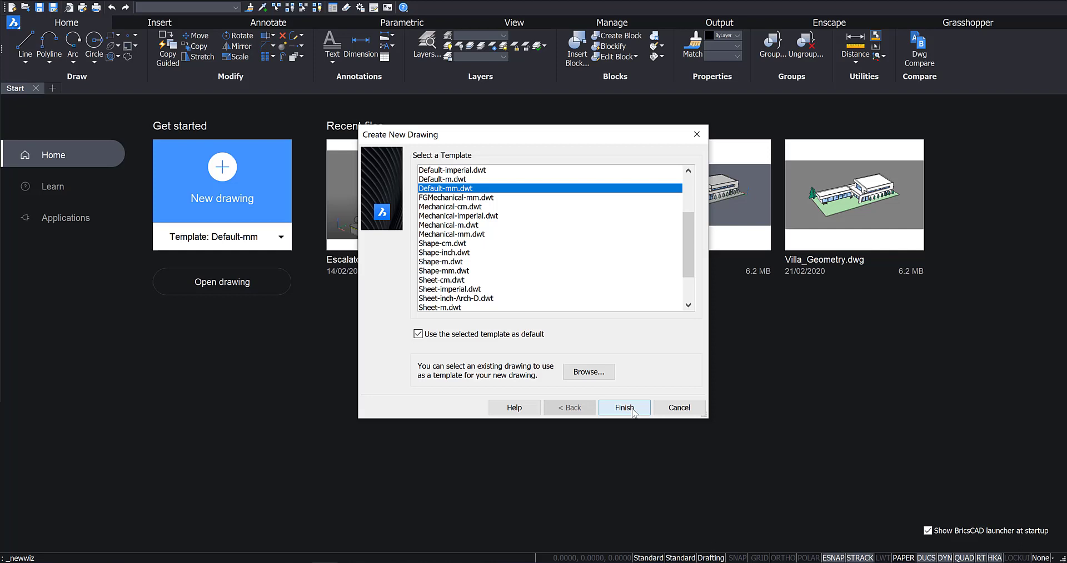
{"action": "scroll", "scroll_direction": "down", "scroll_amount": 3}
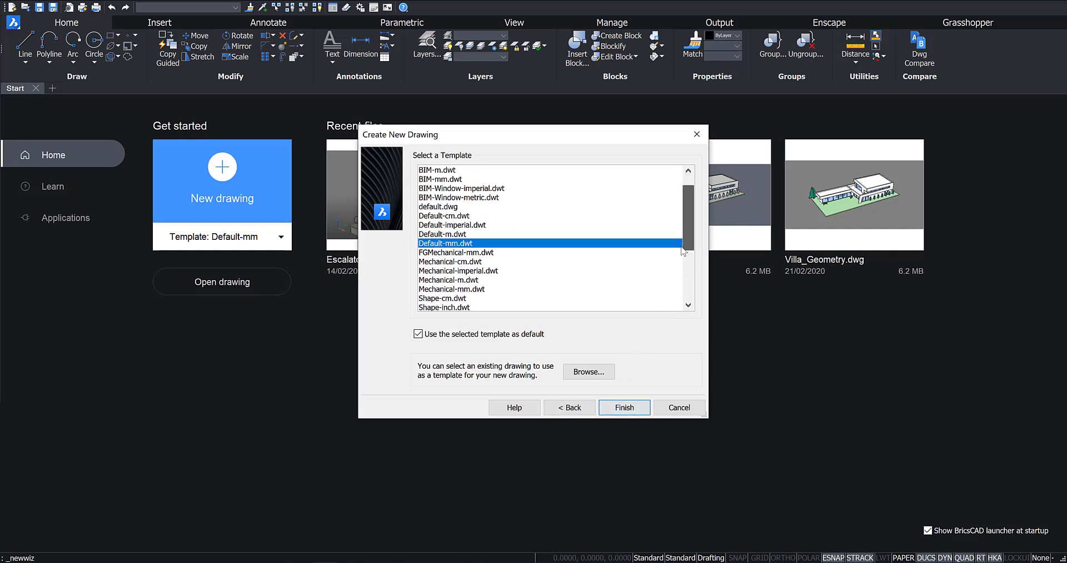
{"action": "scroll", "scroll_direction": "down", "scroll_amount": 3}
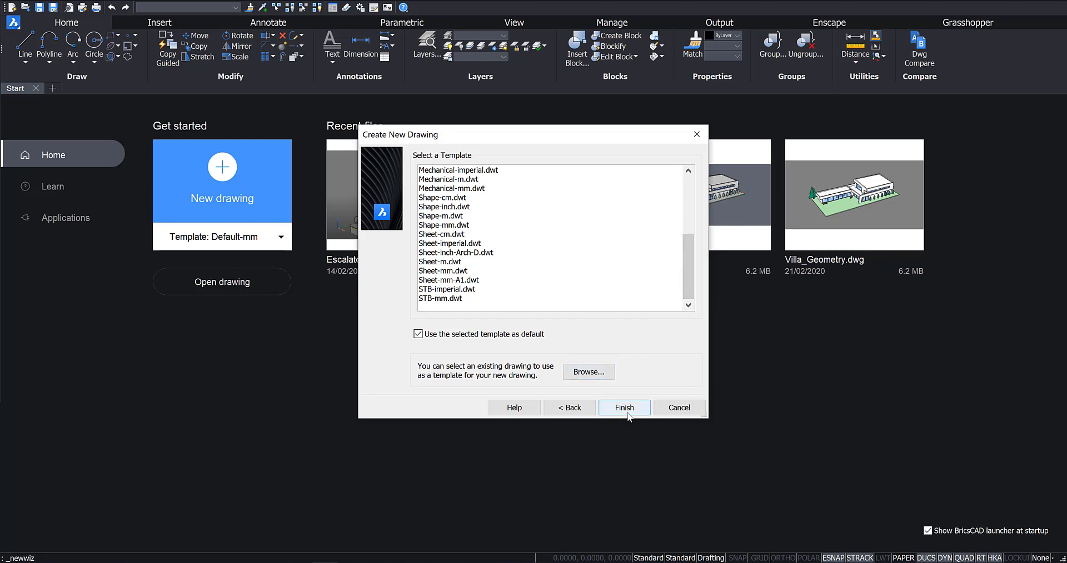
{"action": "left_click", "coordinate": [623, 408]}
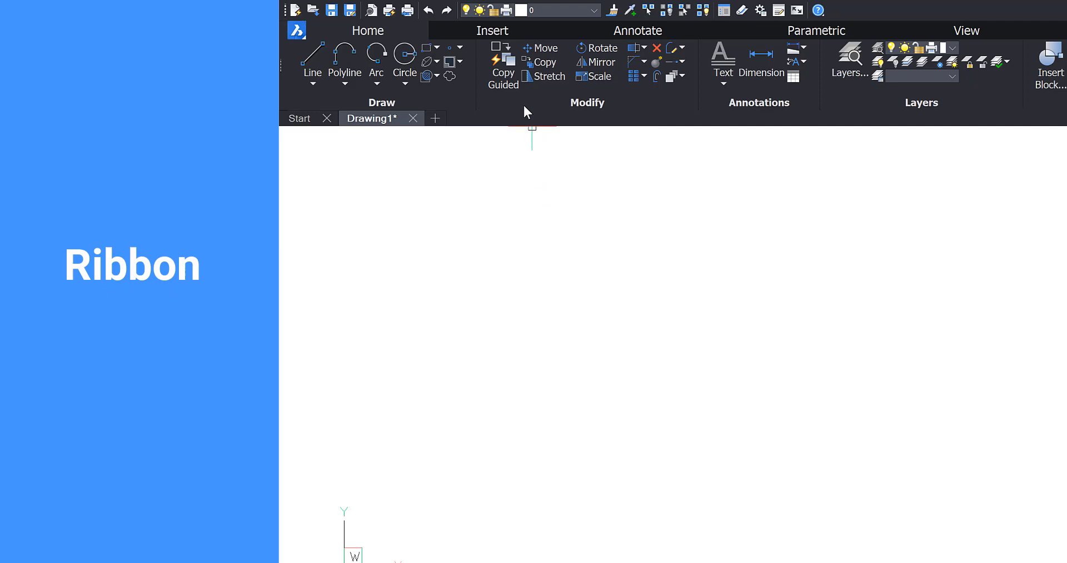
{"action": "left_click", "coordinate": [493, 31]}
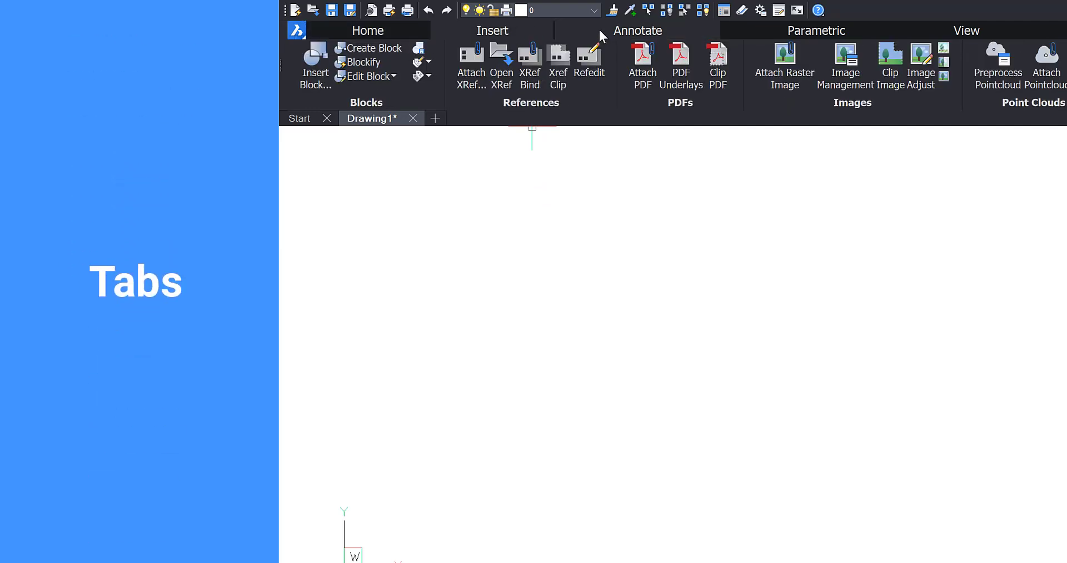
{"action": "left_click", "coordinate": [815, 31]}
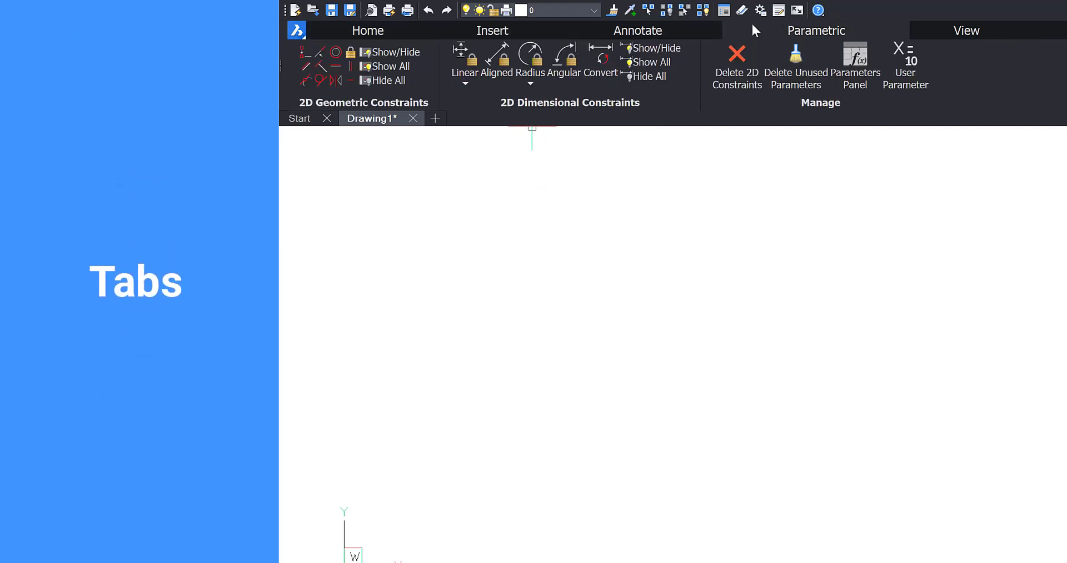
{"action": "left_click", "coordinate": [368, 32]}
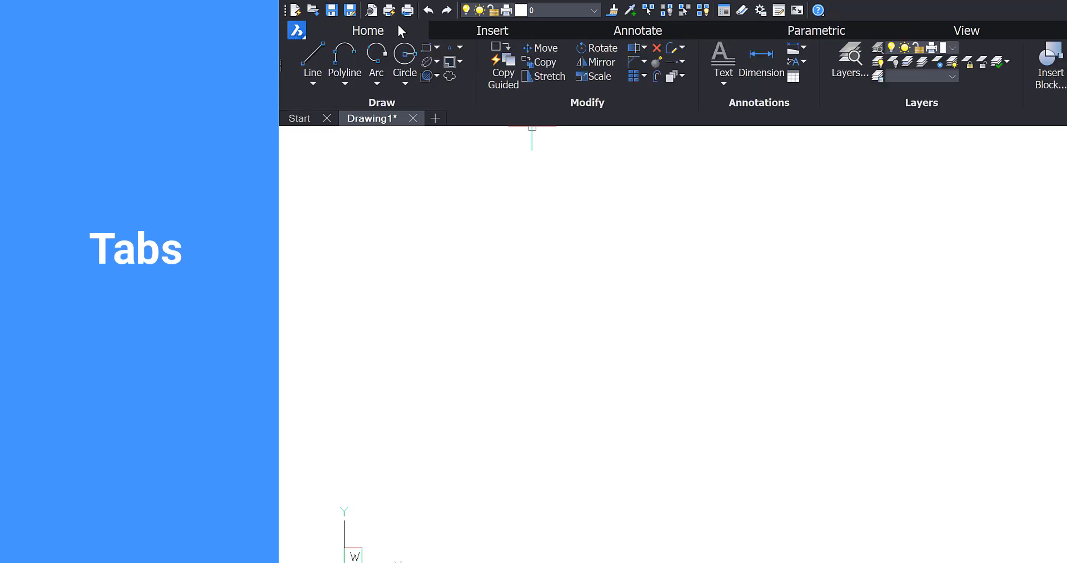
{"action": "left_click", "coordinate": [312, 60]}
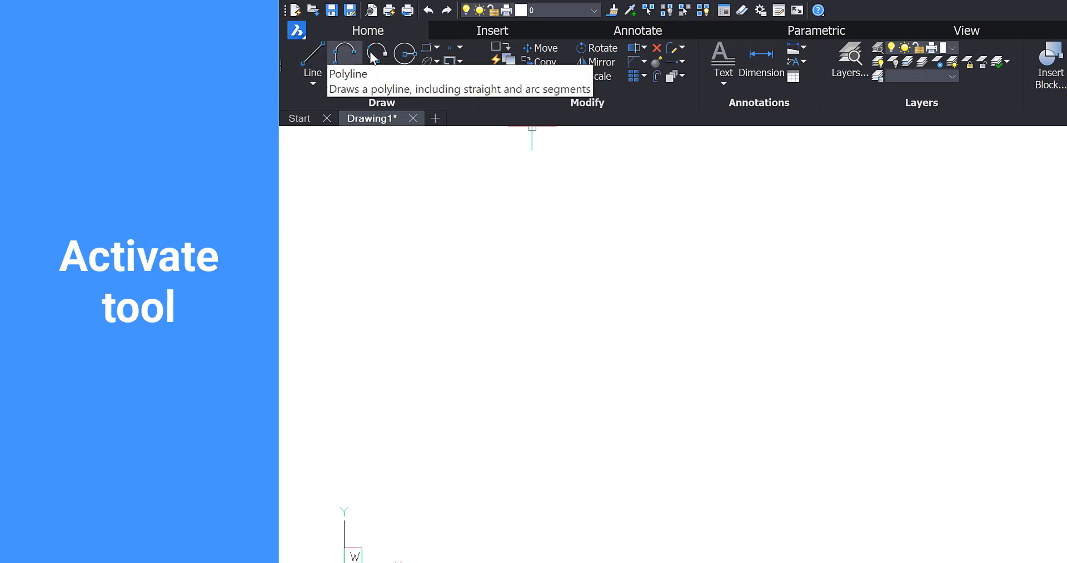
{"action": "mouse_move", "coordinate": [404, 51]}
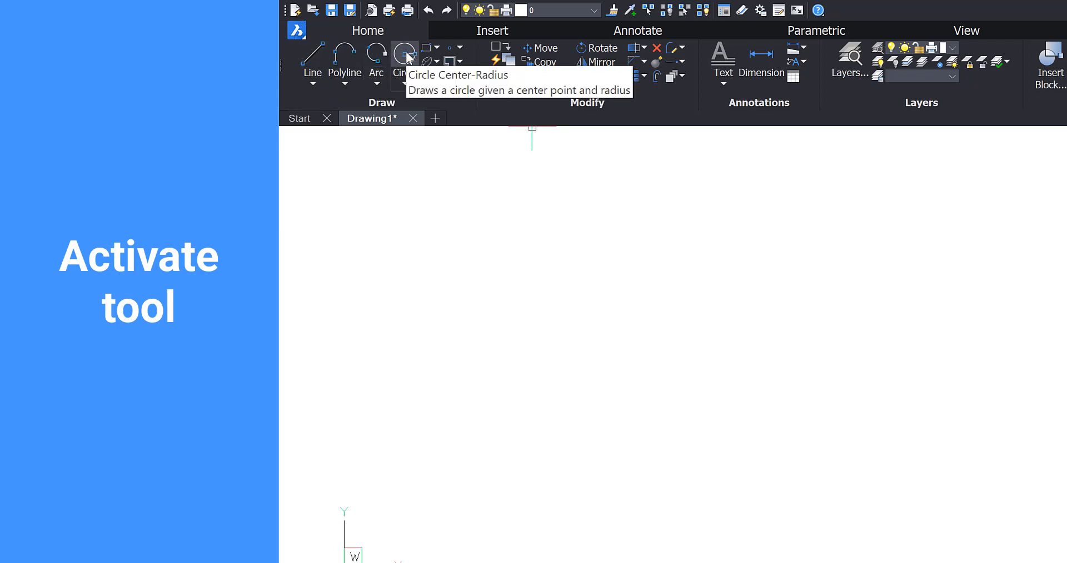
{"action": "left_click", "coordinate": [405, 61]}
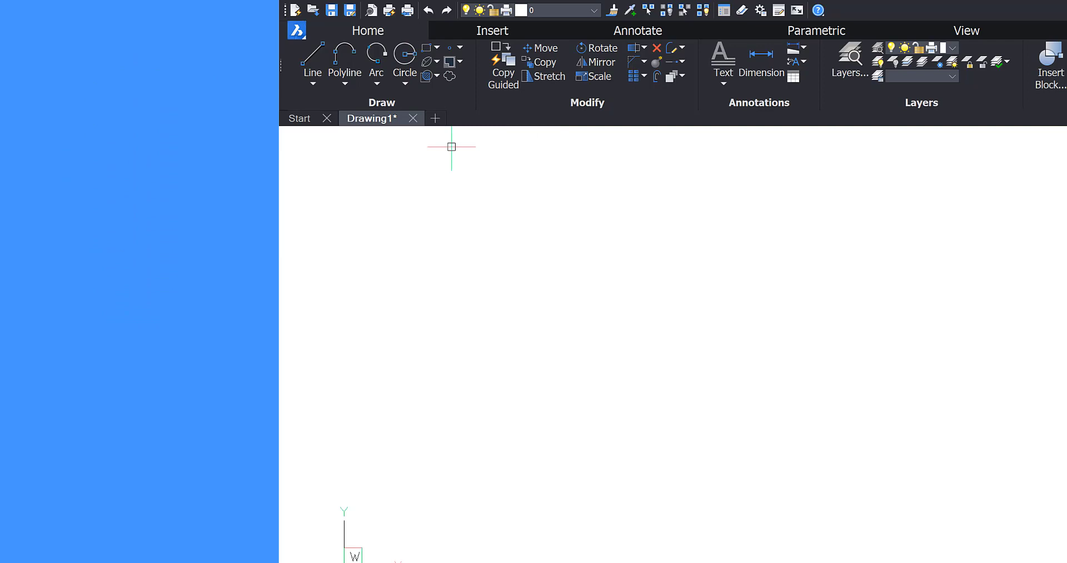
{"action": "mouse_move", "coordinate": [405, 61]}
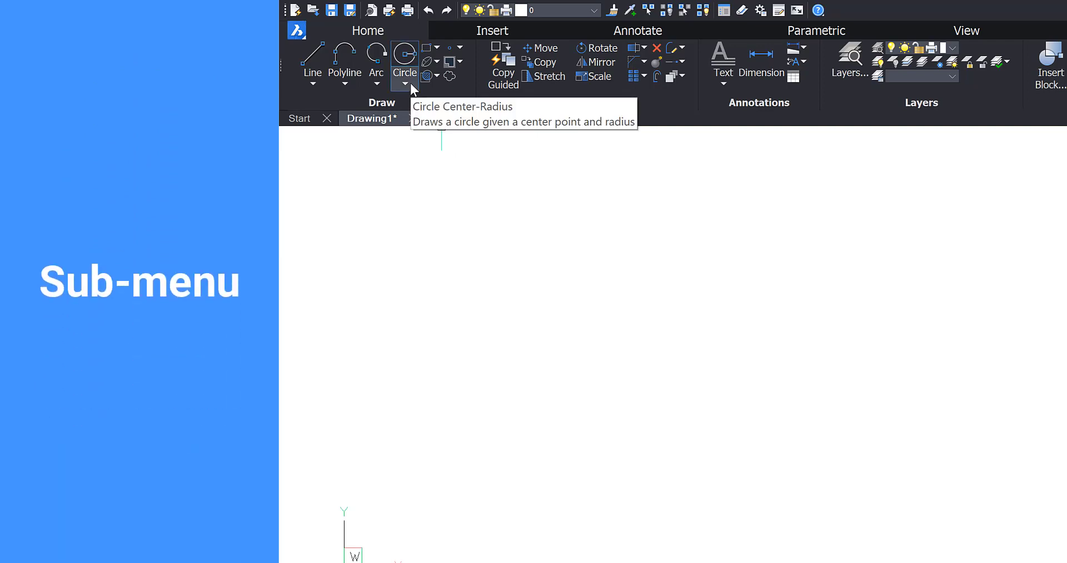
{"action": "left_click", "coordinate": [405, 84]}
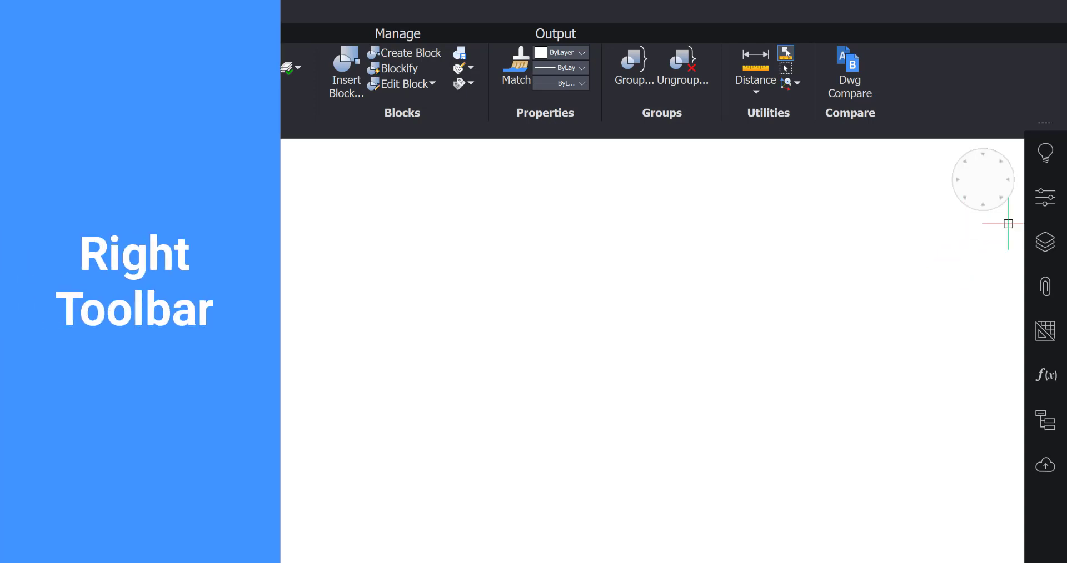
Step: Show the drawing's Properties in the side panel instead of the tips, then the Layers panel
{"action": "left_click", "coordinate": [1047, 152]}
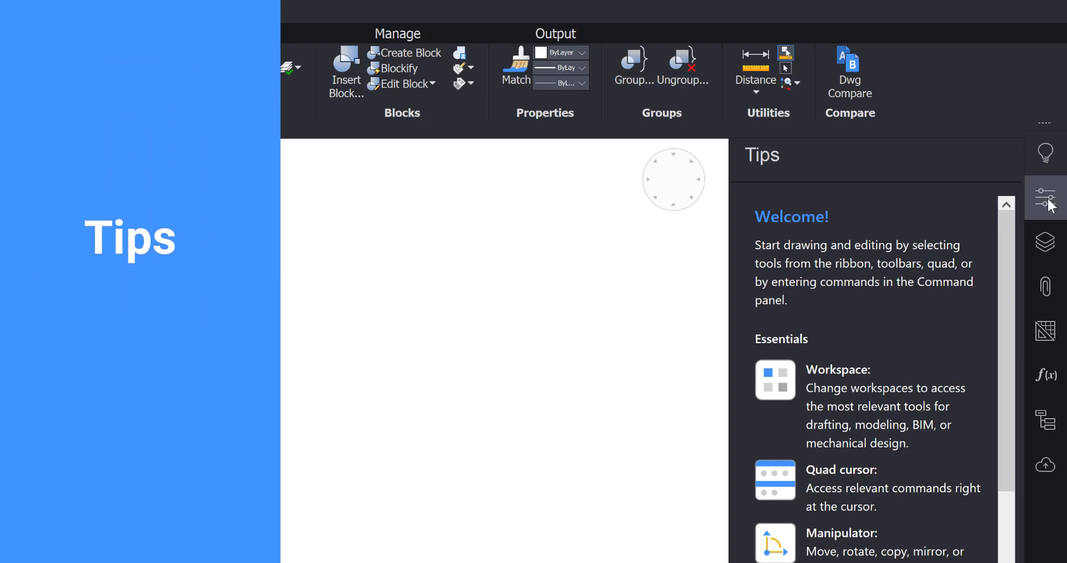
{"action": "left_click", "coordinate": [1047, 199]}
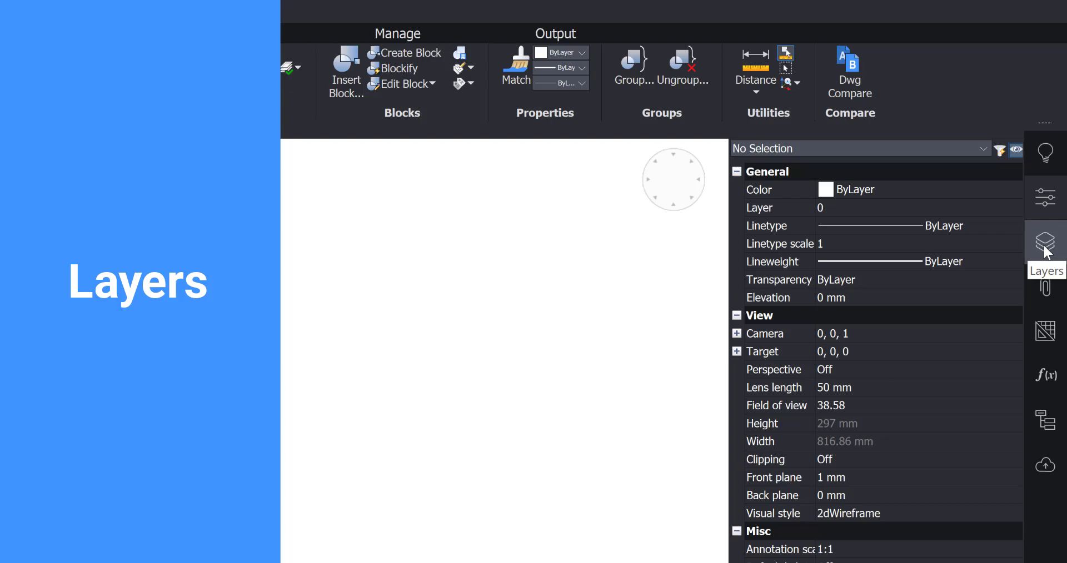
{"action": "left_click", "coordinate": [1045, 244]}
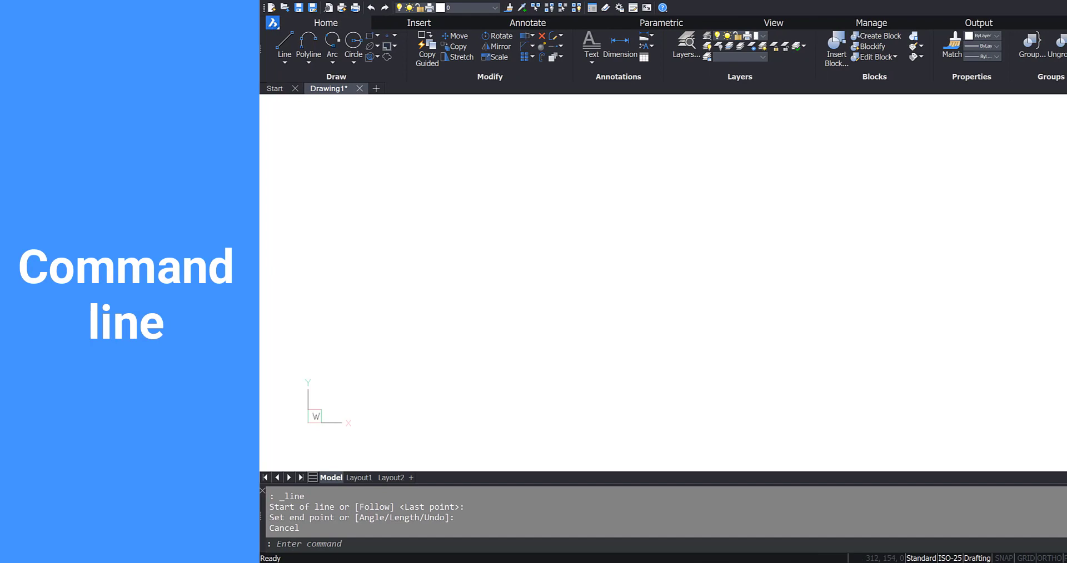
Step: Start the LINE command, then the circle command (C), cancelling each from the command line
{"action": "type", "text": "LINE"}
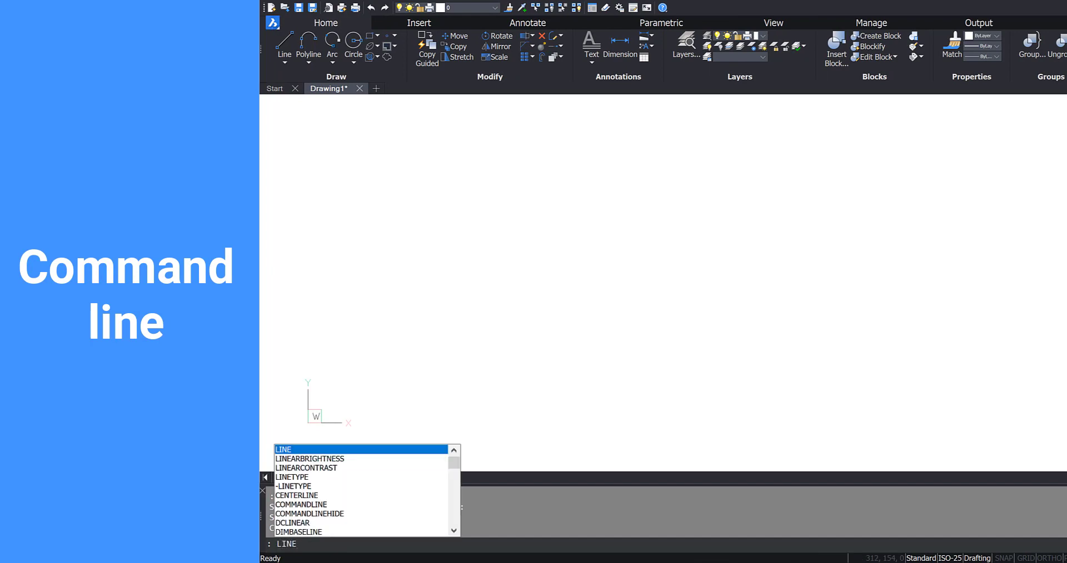
{"action": "key", "text": "Return"}
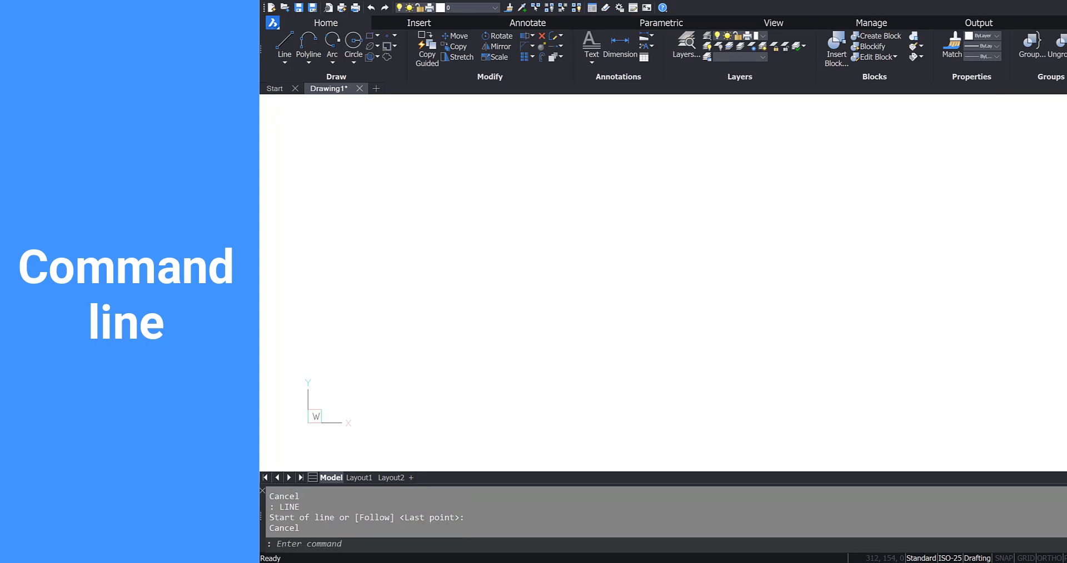
{"action": "type", "text": "c"}
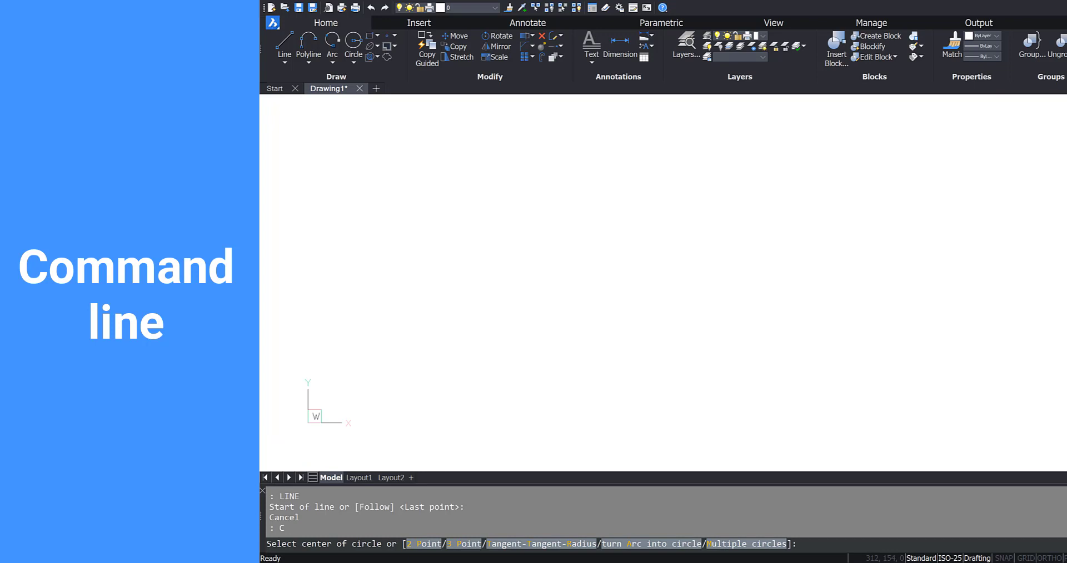
{"action": "key", "text": "Escape"}
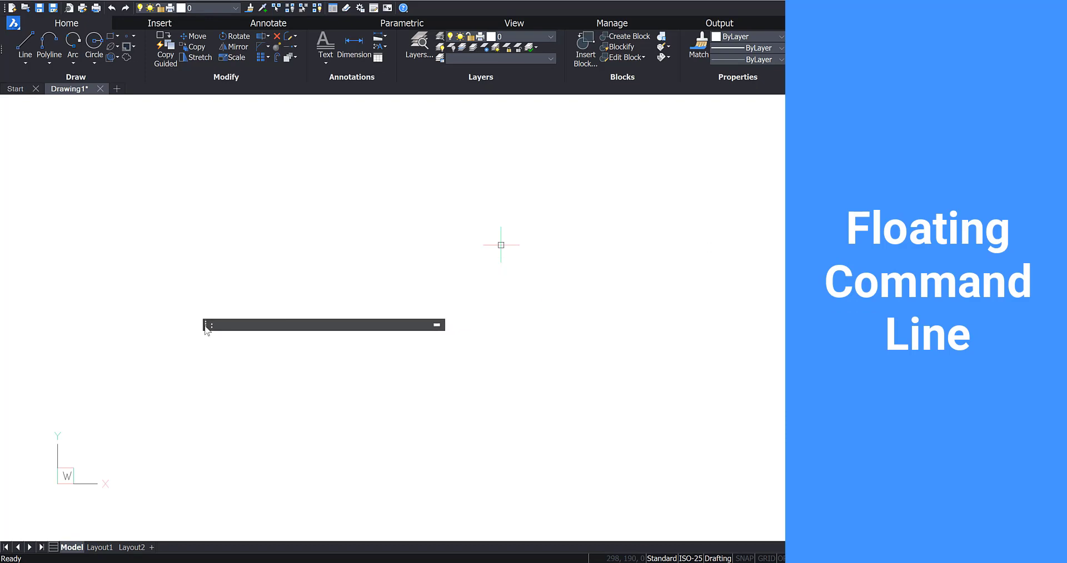
Step: In Settings, search 'floating f' and untick 'Command line use new floating frame'
{"action": "type", "text": "se"}
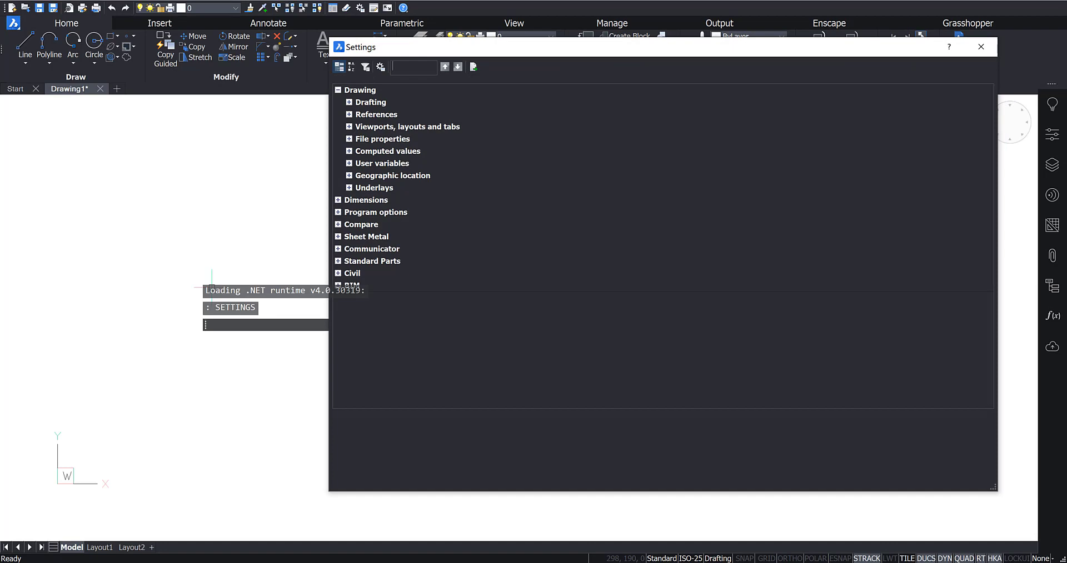
{"action": "type", "text": "floating fr"}
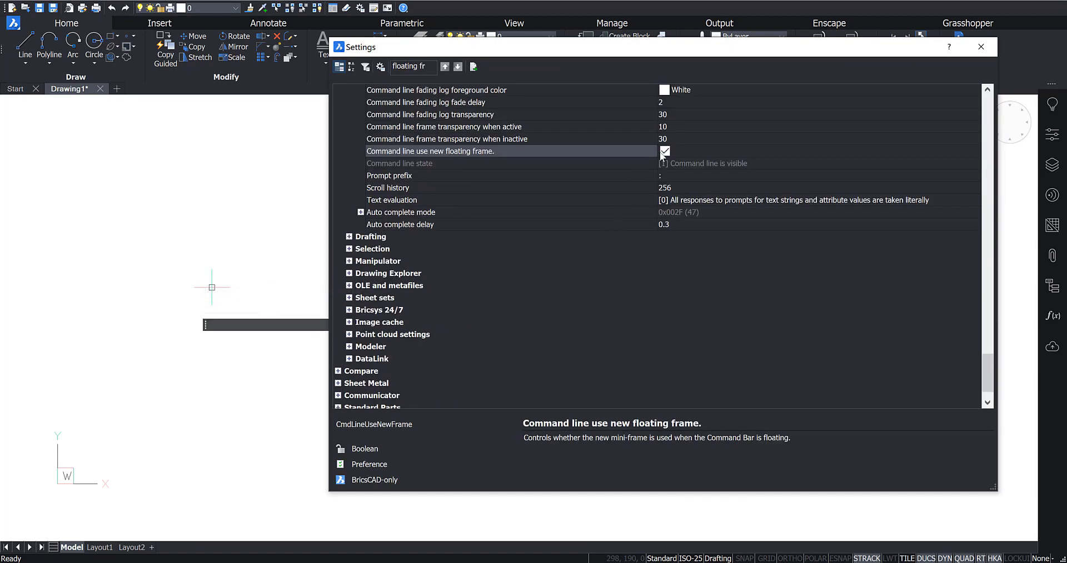
{"action": "left_click", "coordinate": [665, 151]}
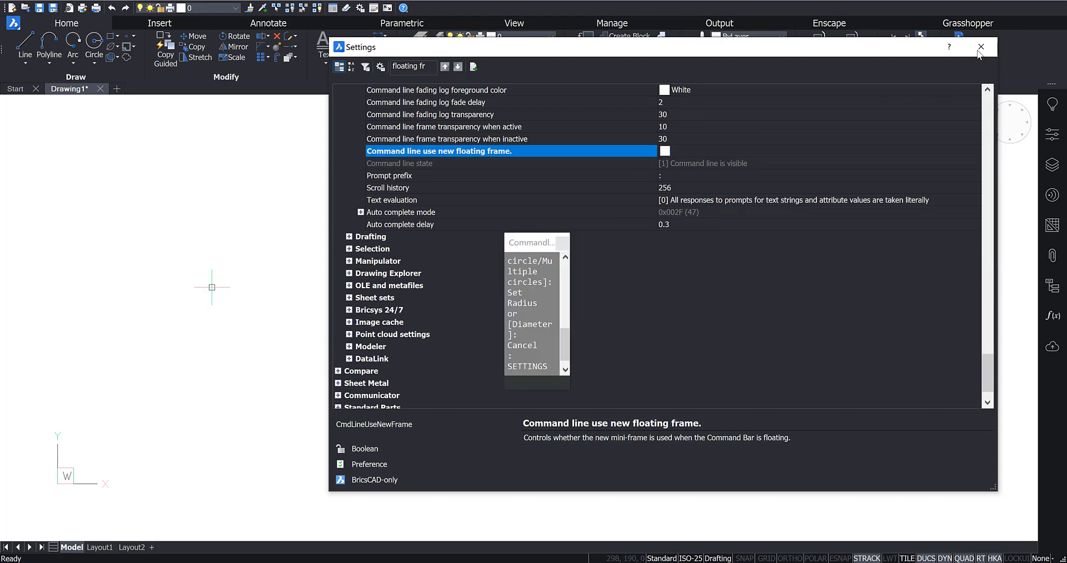
{"action": "left_click", "coordinate": [981, 47]}
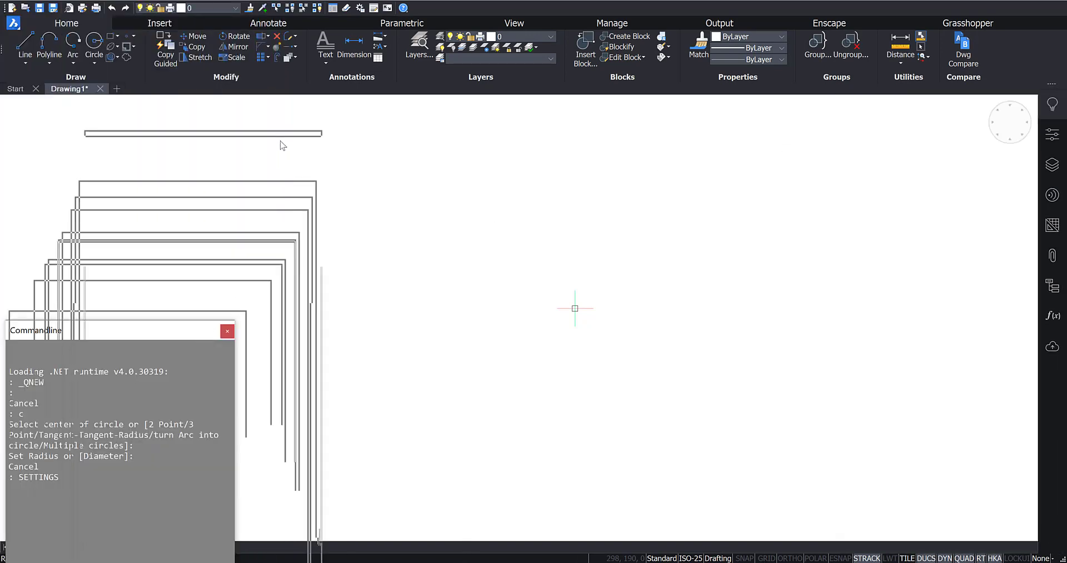
Step: Move the Commandline window up, then re-tick 'Command line use new floating frame' in Settings
{"action": "left_click_drag", "start_coordinate": [34, 330], "coordinate": [117, 138]}
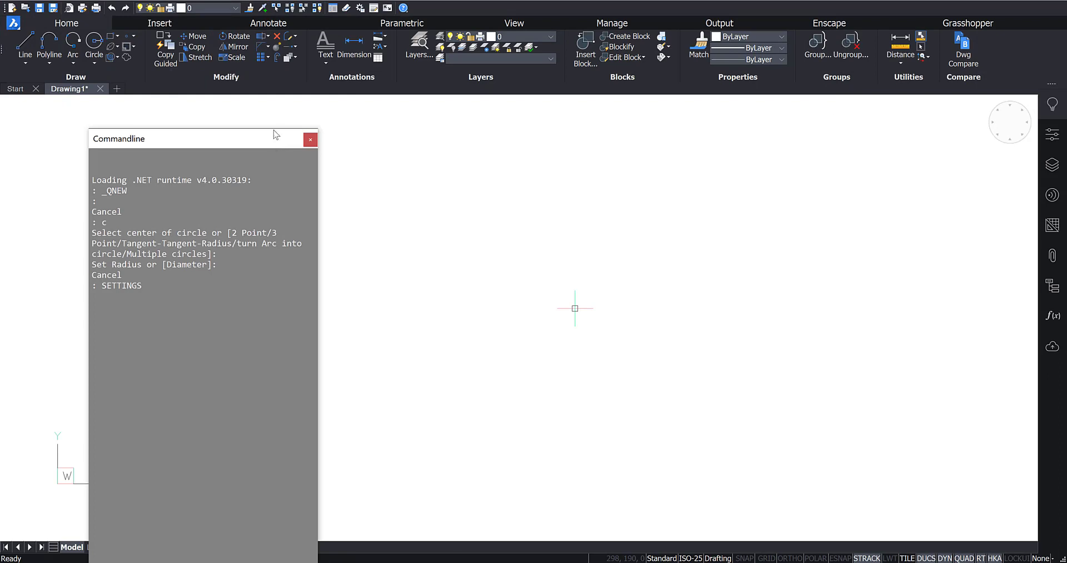
{"action": "mouse_move", "coordinate": [205, 386]}
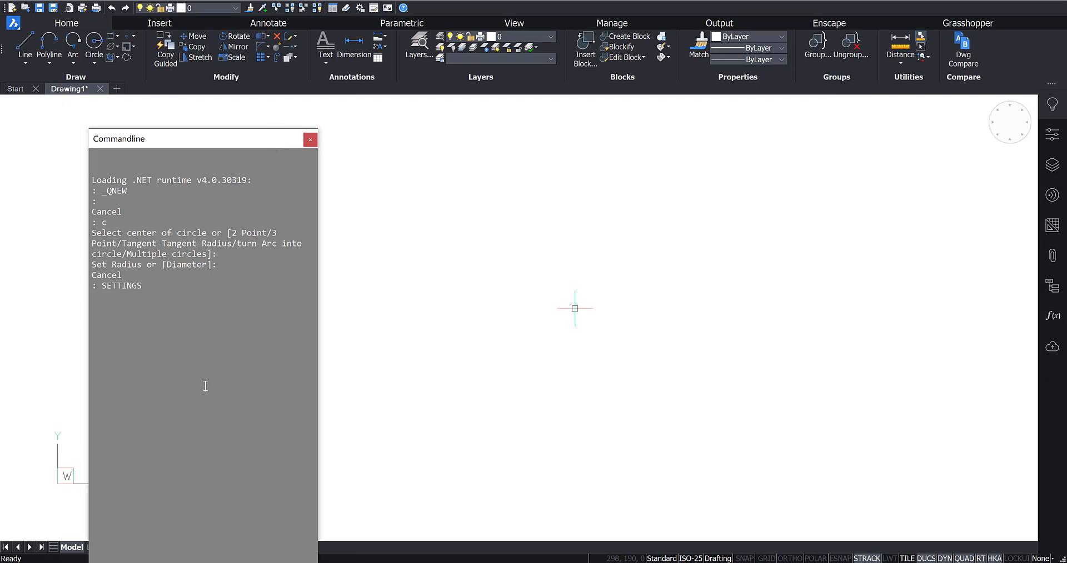
{"action": "key", "text": "Enter"}
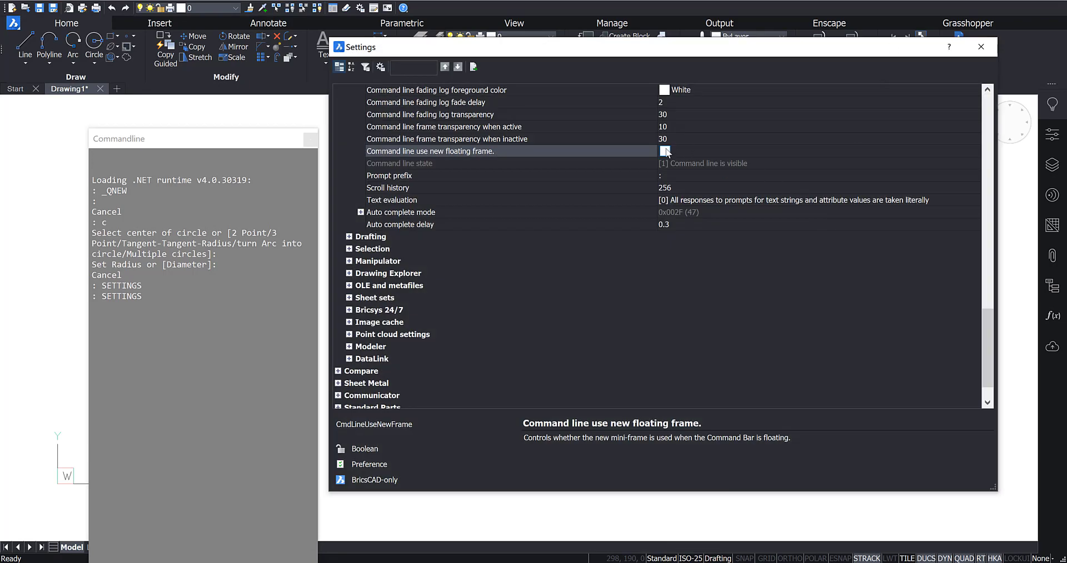
{"action": "left_click", "coordinate": [664, 150]}
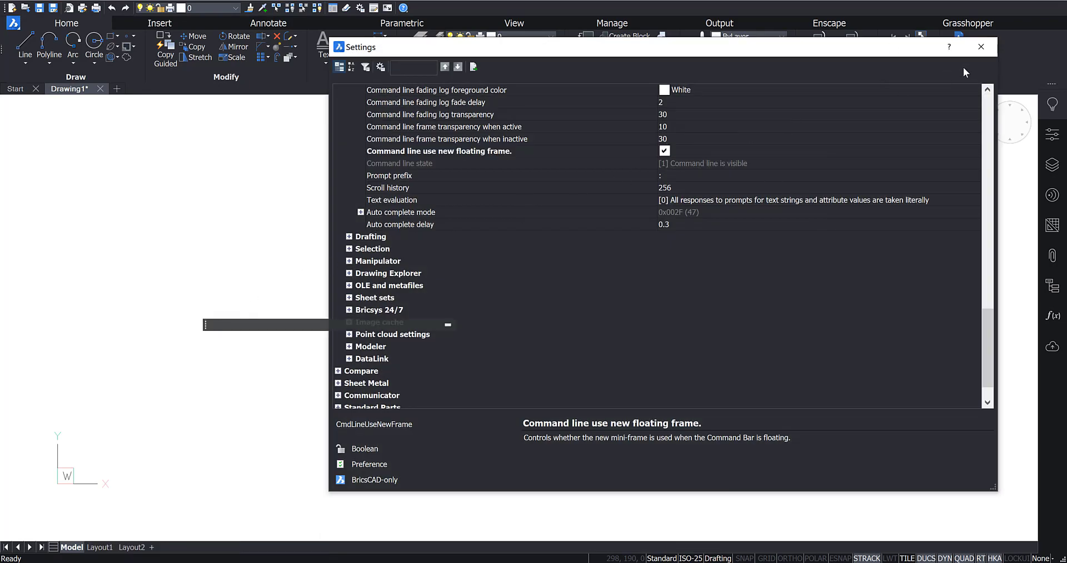
{"action": "left_click", "coordinate": [980, 47]}
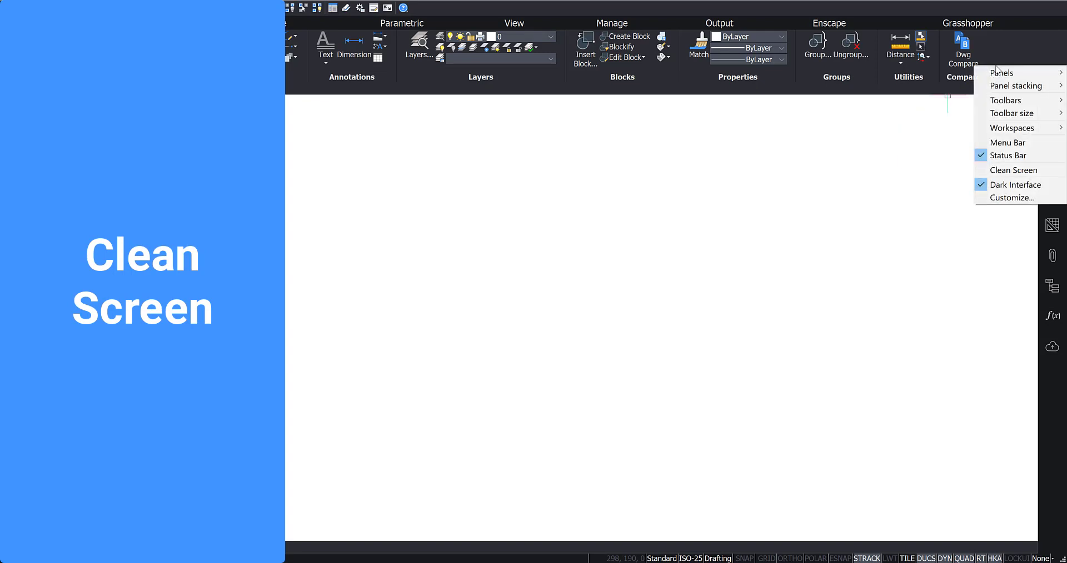
{"action": "left_click", "coordinate": [1013, 170]}
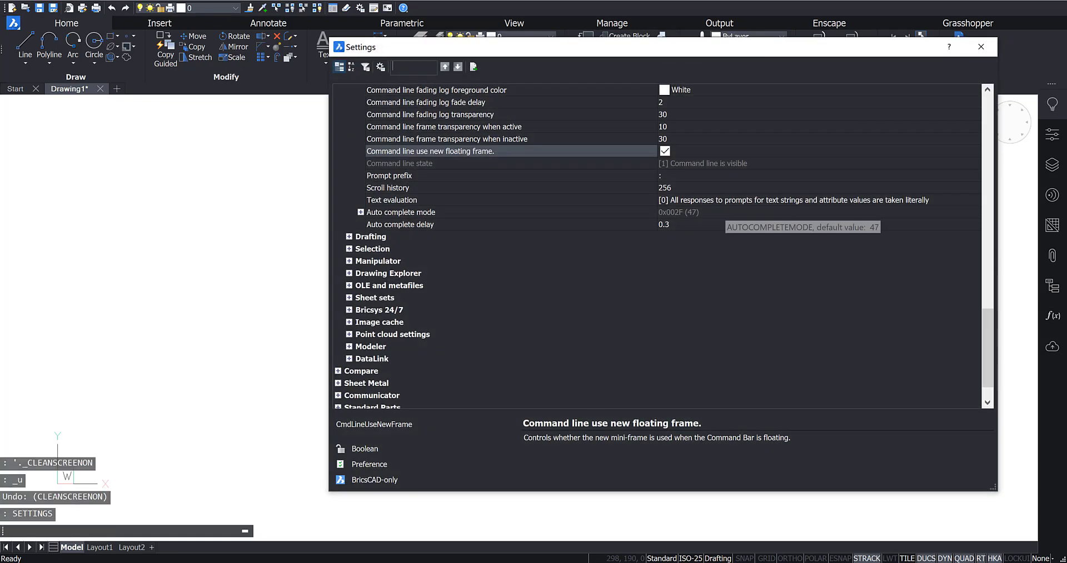
{"action": "type", "text": "clean"}
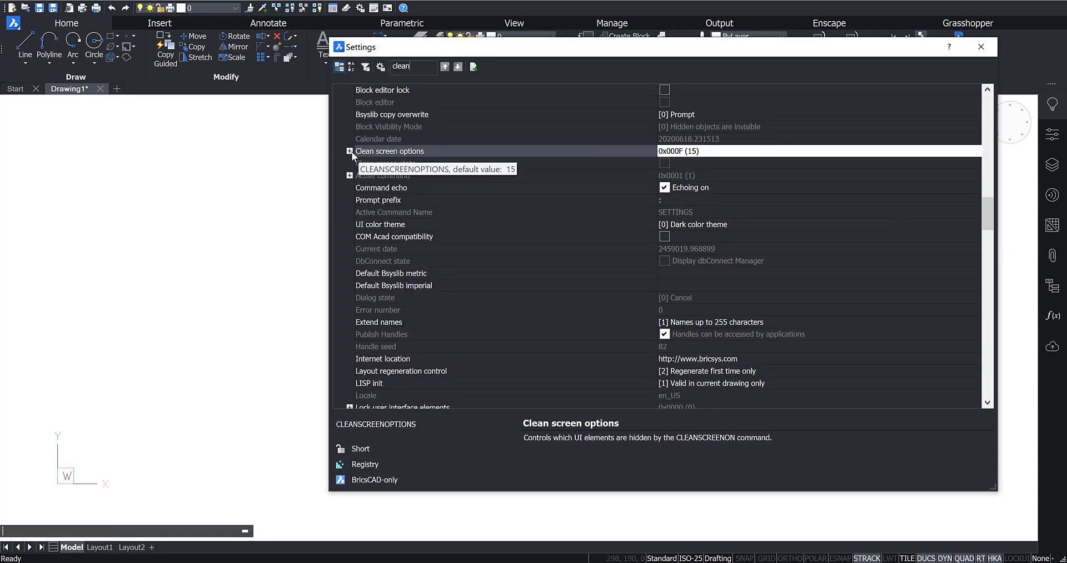
{"action": "left_click", "coordinate": [349, 151]}
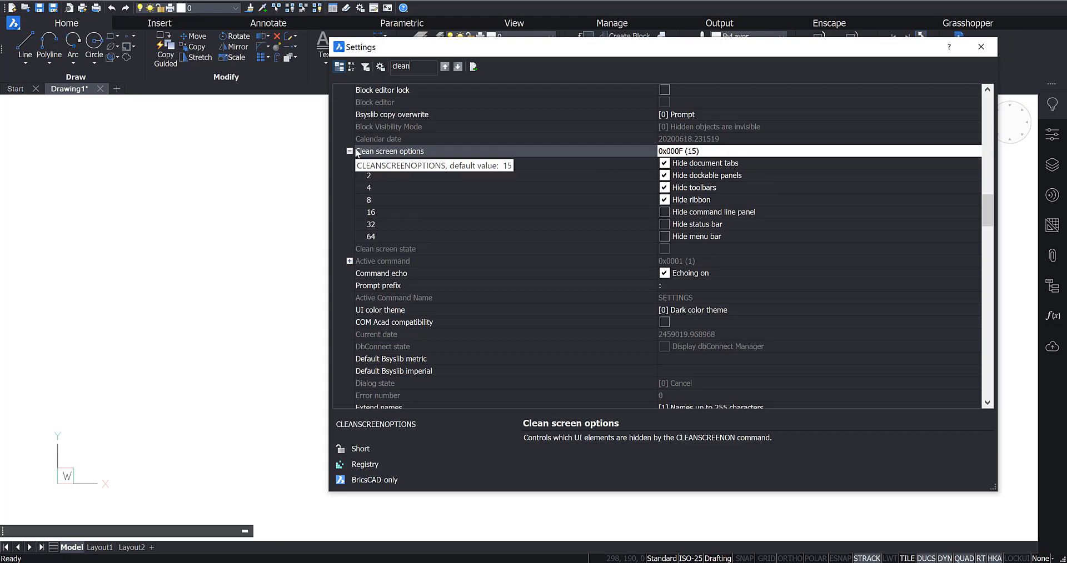
{"action": "left_click", "coordinate": [349, 152]}
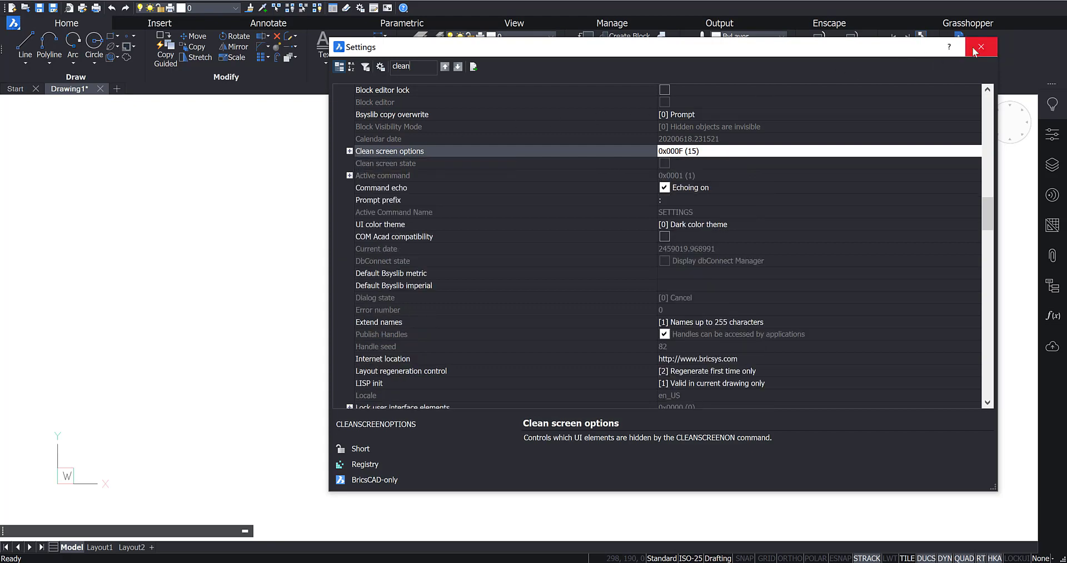
{"action": "left_click", "coordinate": [980, 47]}
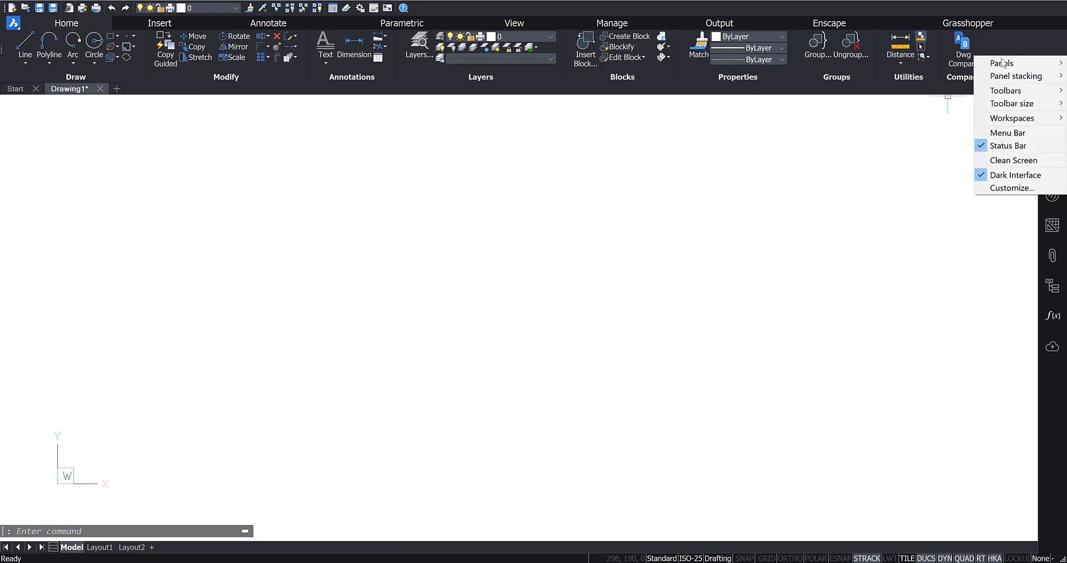
{"action": "left_click", "coordinate": [1015, 174]}
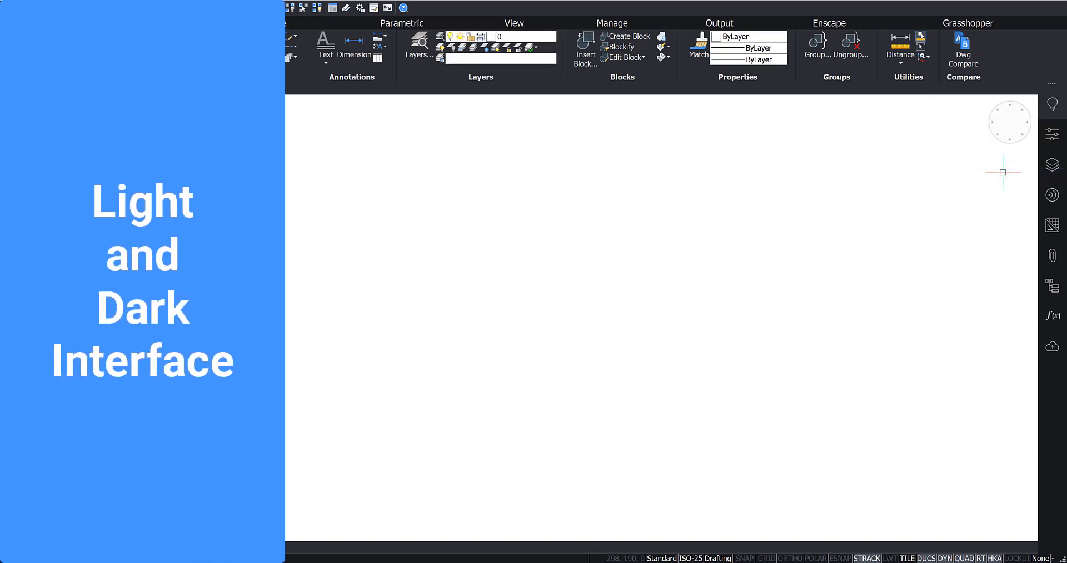
{"action": "mouse_move", "coordinate": [908, 190]}
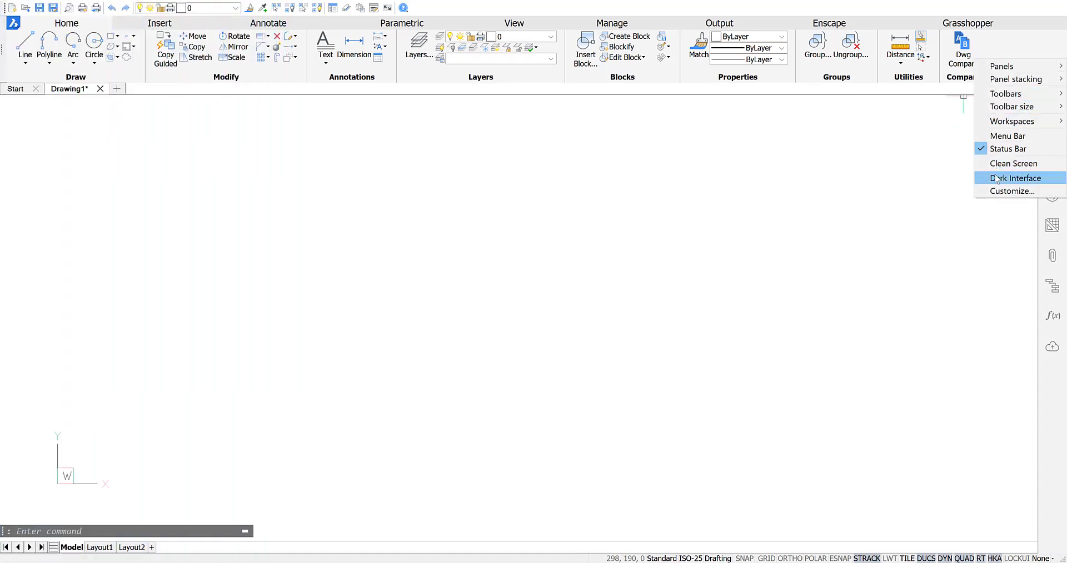
{"action": "left_click", "coordinate": [1015, 178]}
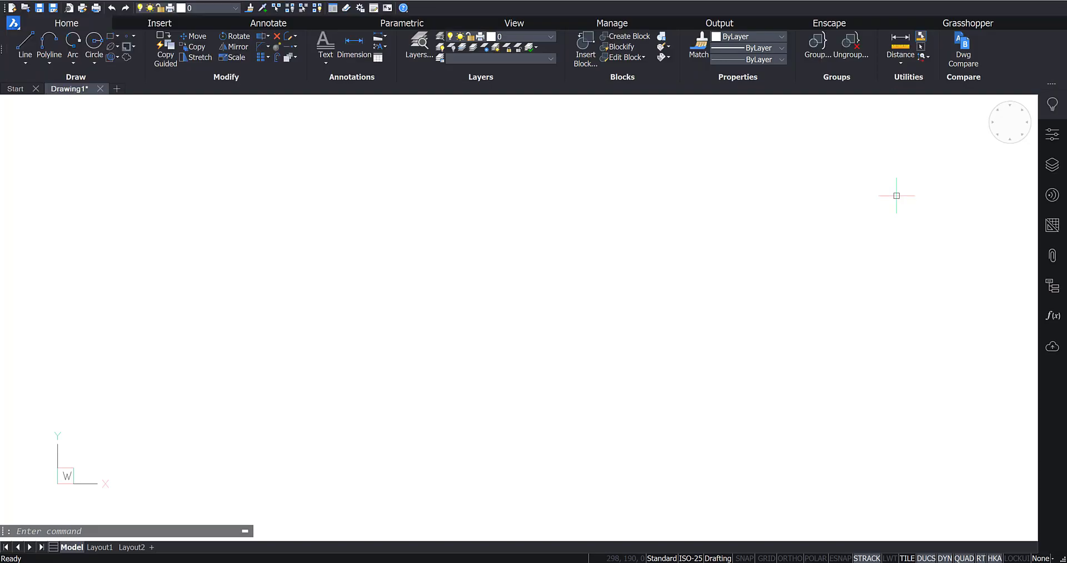